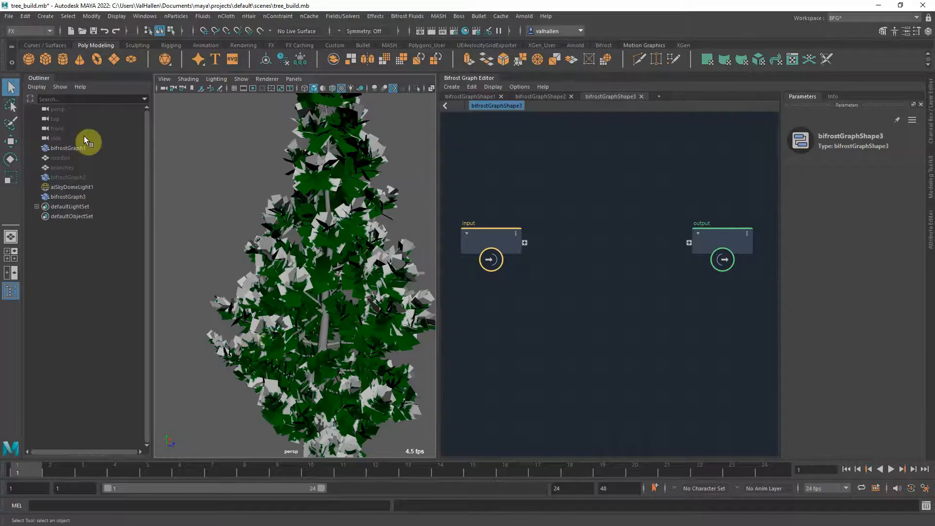
Step: Bring the needles object into the graph, wire its mesh to output, and select branches
click(68, 148)
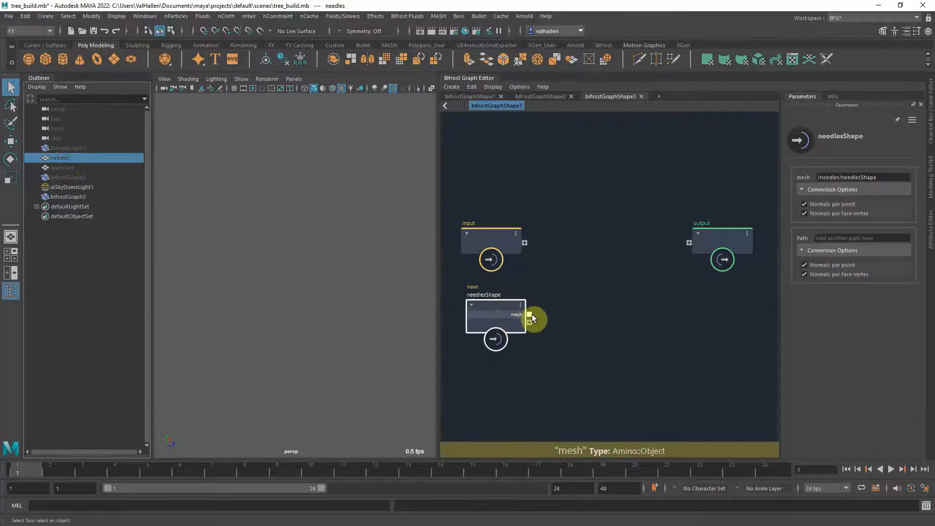
drag(529, 315, 688, 242)
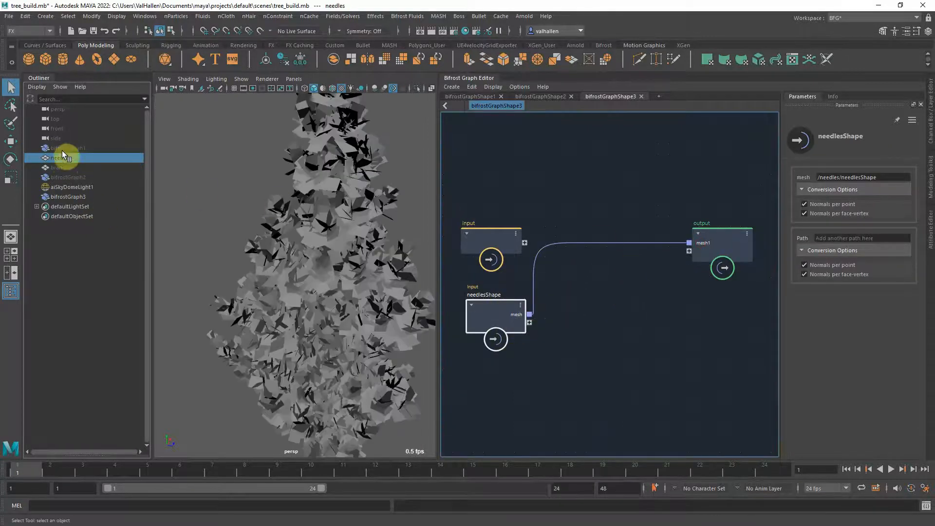
click(61, 167)
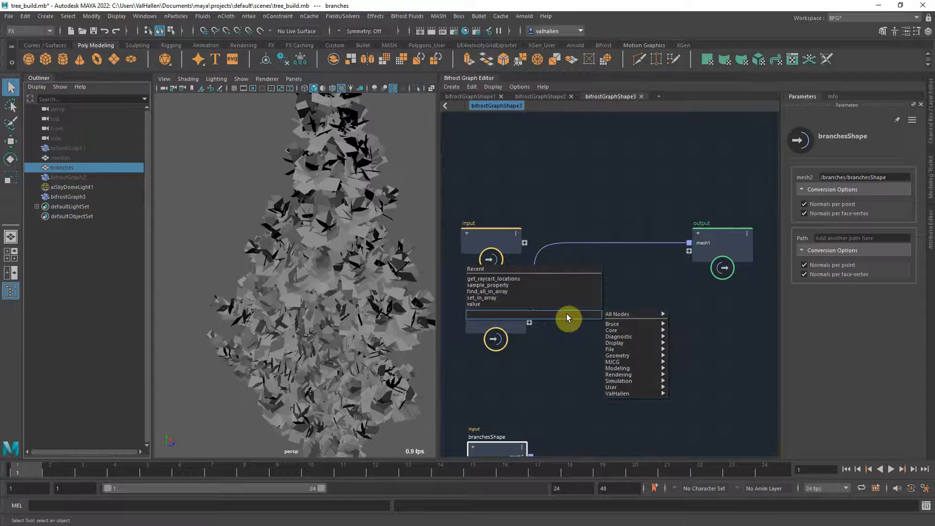
Step: Create a pono node reading the needlesShape mesh and open it to inspect
text(p)
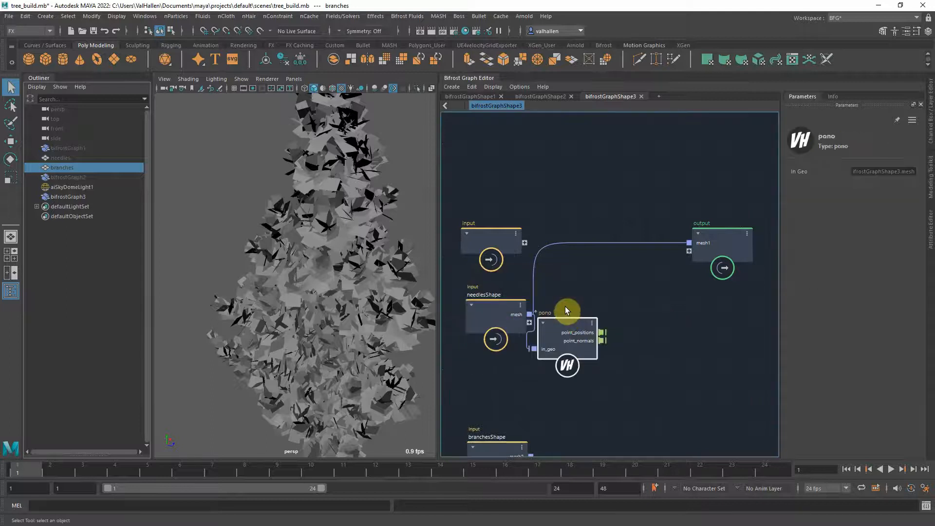
double_click(567, 312)
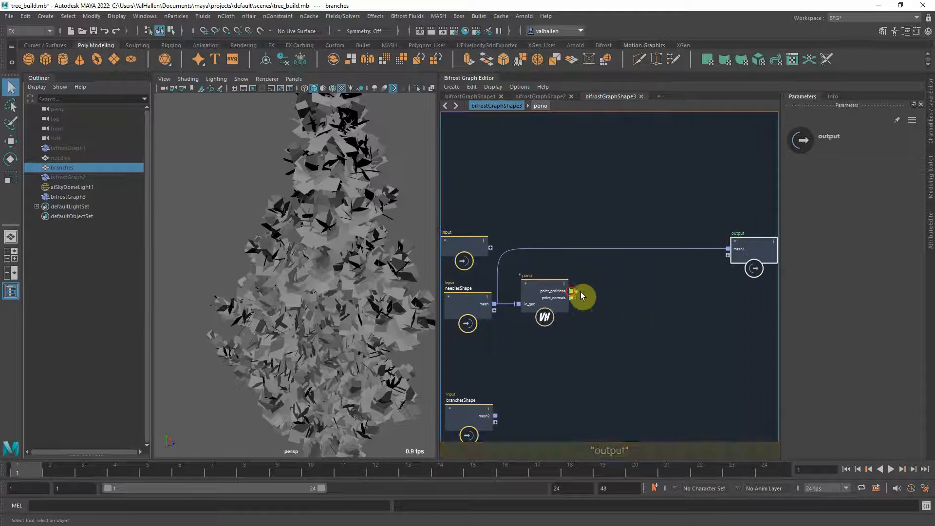
Step: Add array_size and resize_array nodes to the graph
text(size)
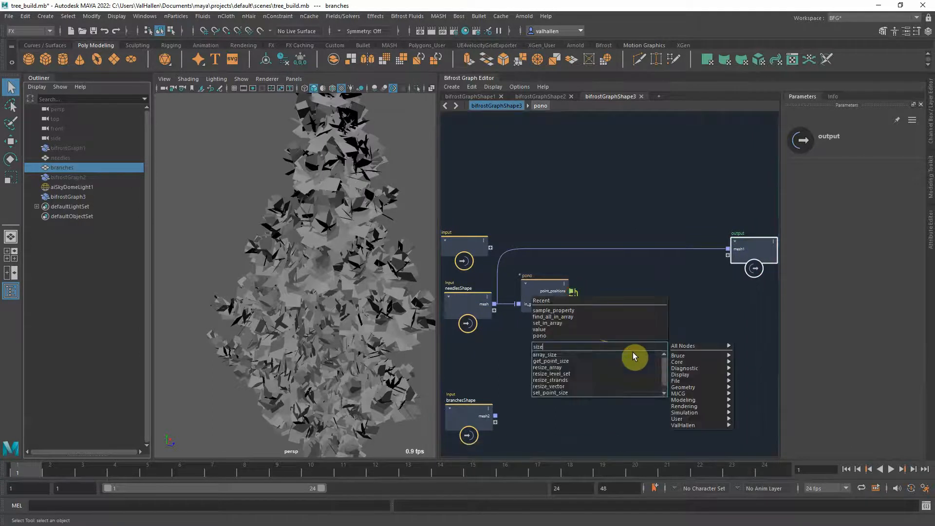
click(544, 354)
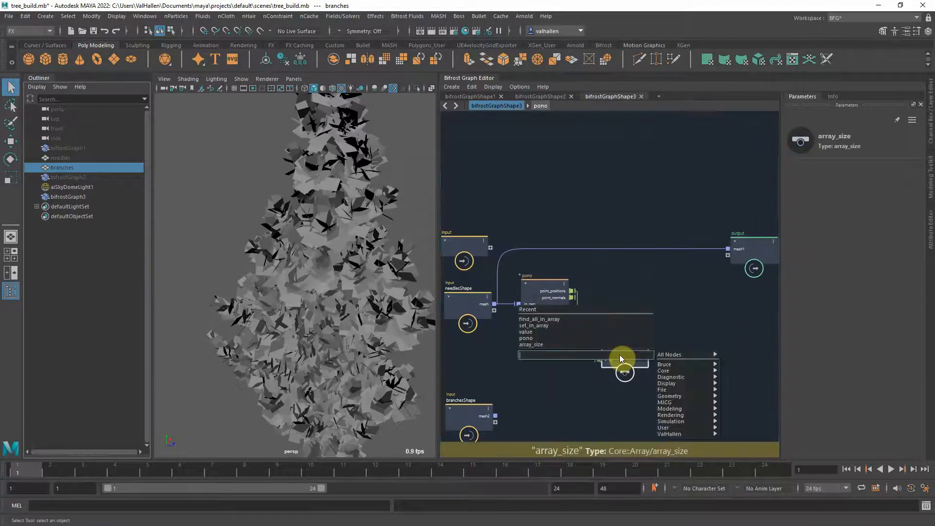
text(resize)
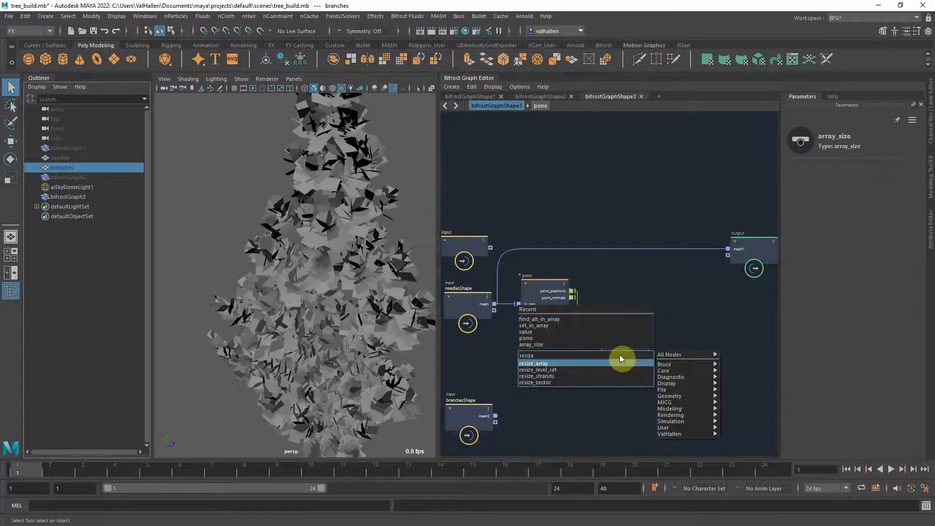
click(534, 363)
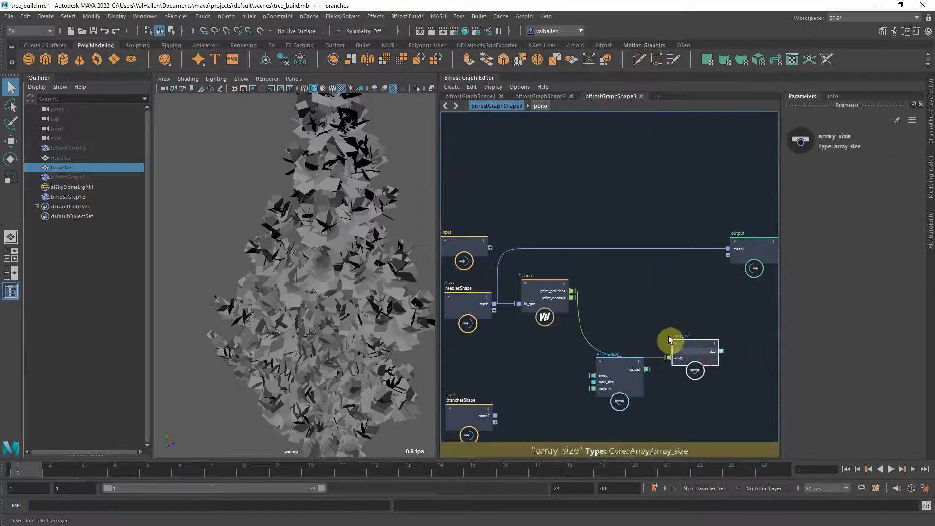
Step: Feed array_size into resize_array's new size and add a value node with a changed data type
drag(692, 352, 641, 349)
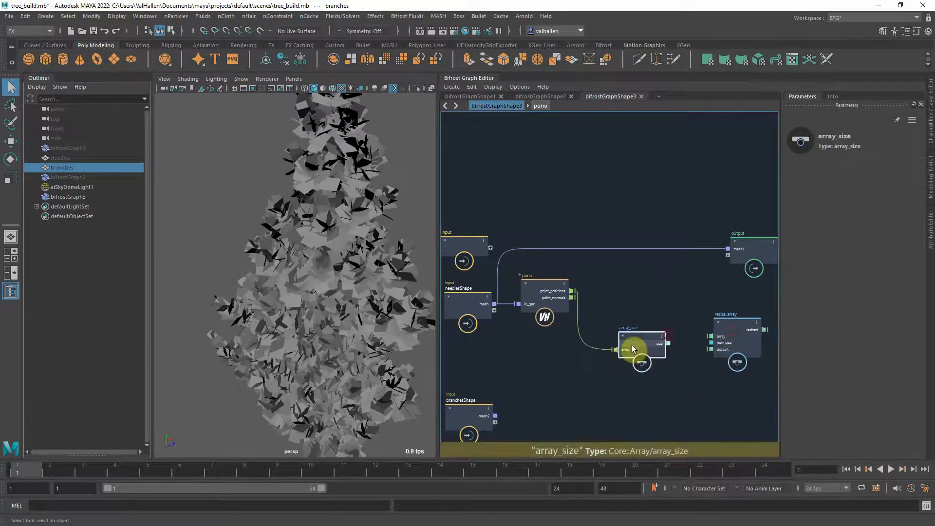
click(687, 348)
text(val)
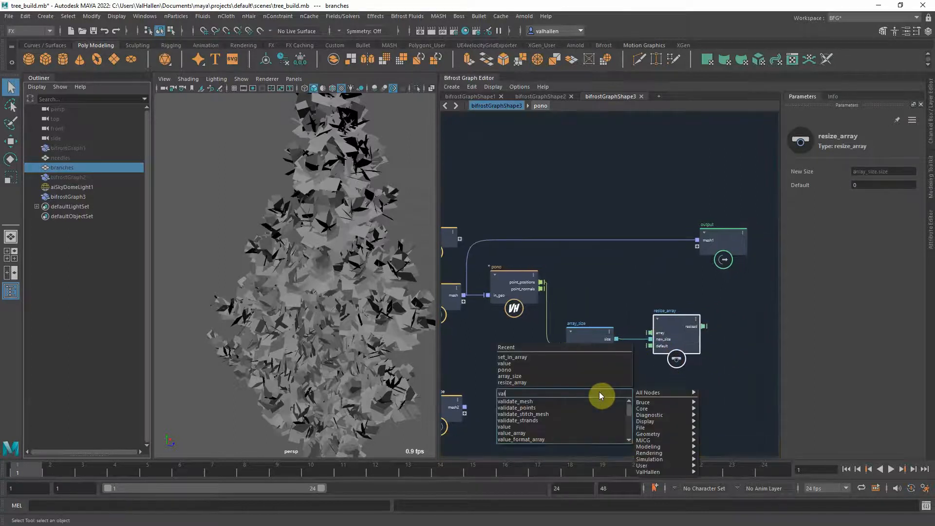
click(503, 426)
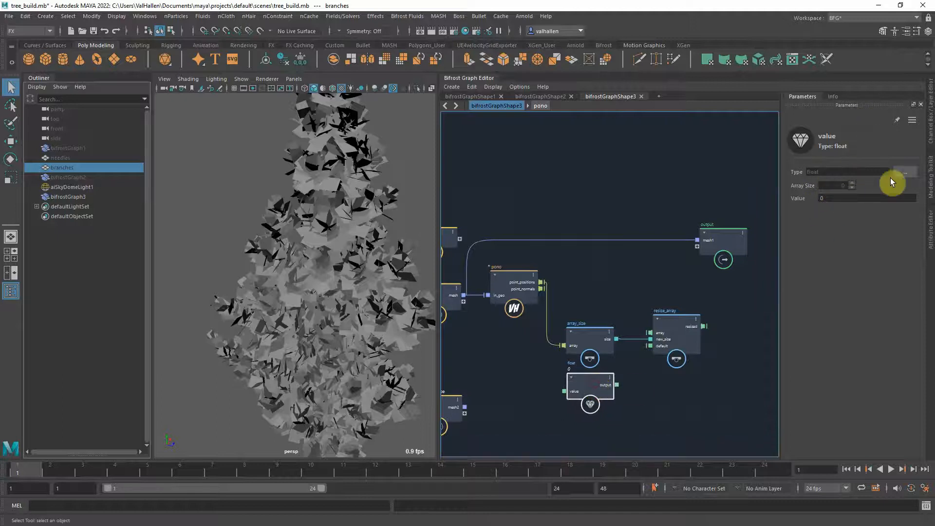
click(906, 171)
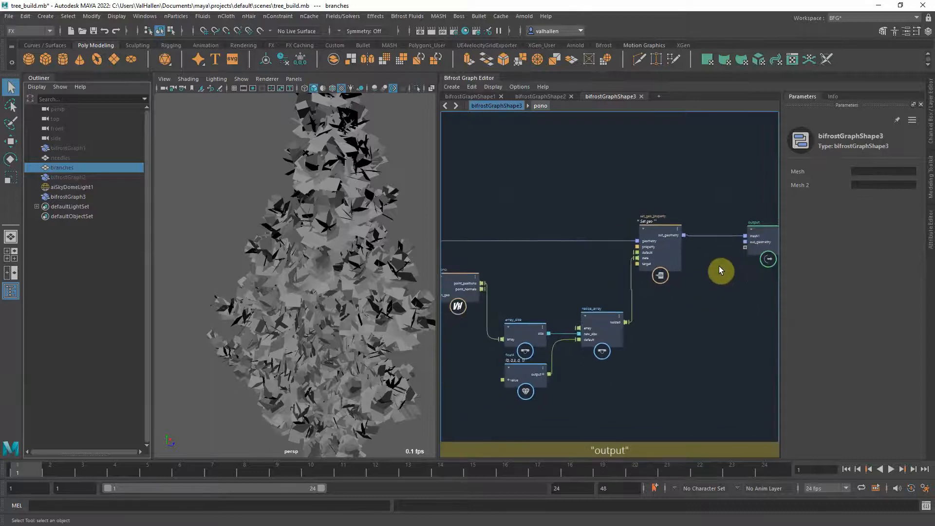
Step: Set set_geo_property's Property to 'color' so the needles render dark green
click(659, 246)
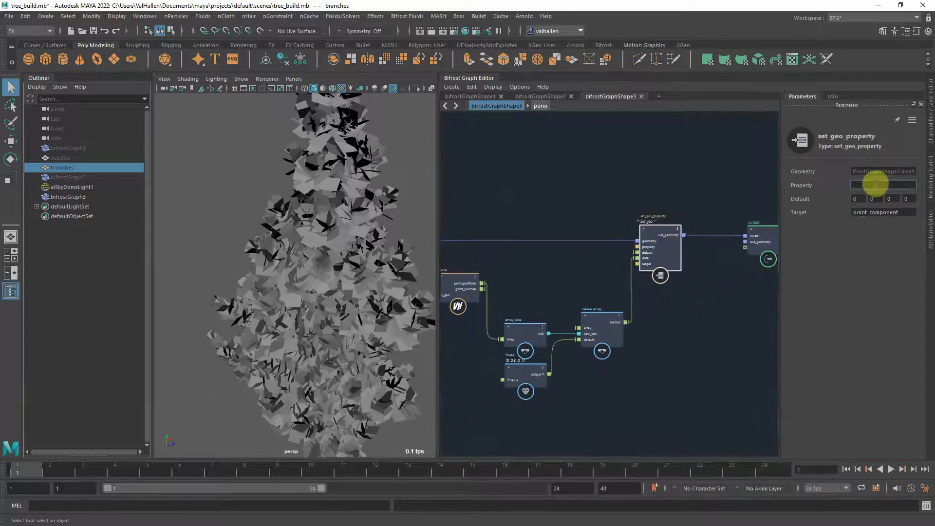
text(color)
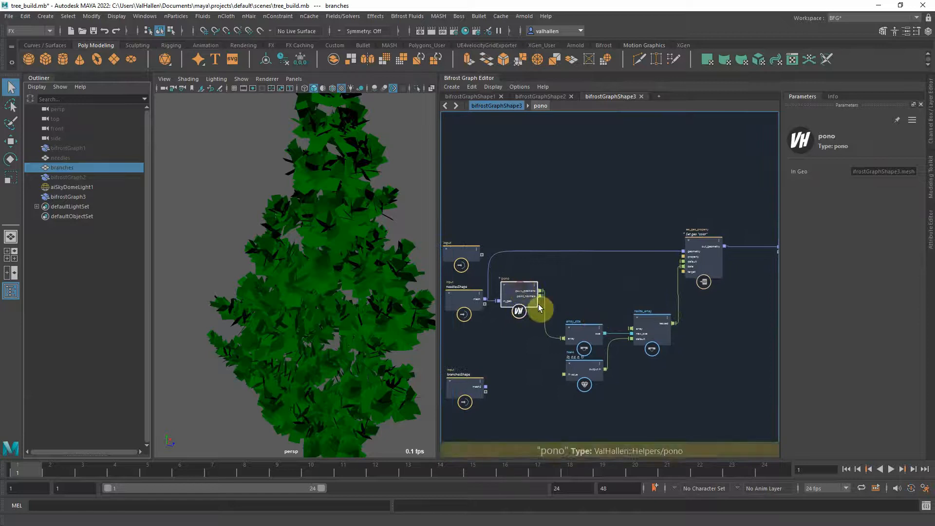
click(636, 321)
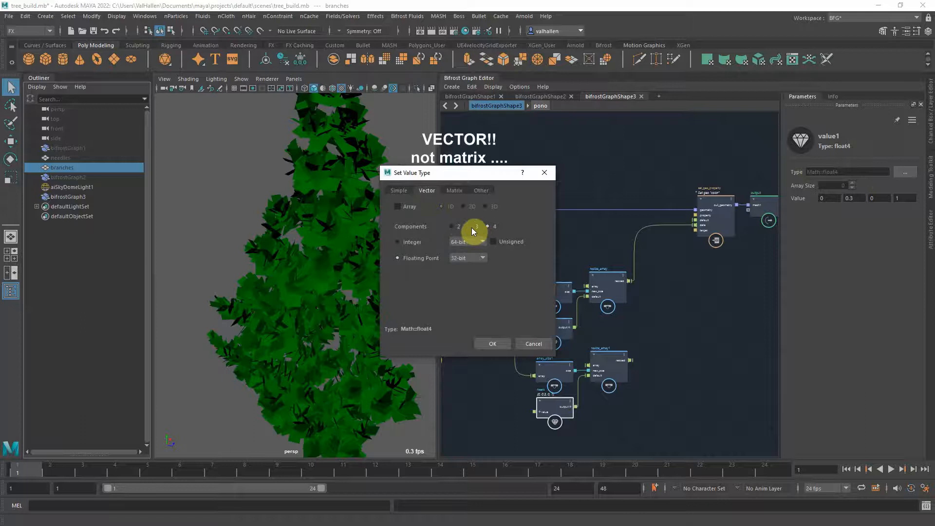
Step: Make the duplicated chain's value a 3-component vector set to 0, 1, 0
click(493, 343)
text(getray)
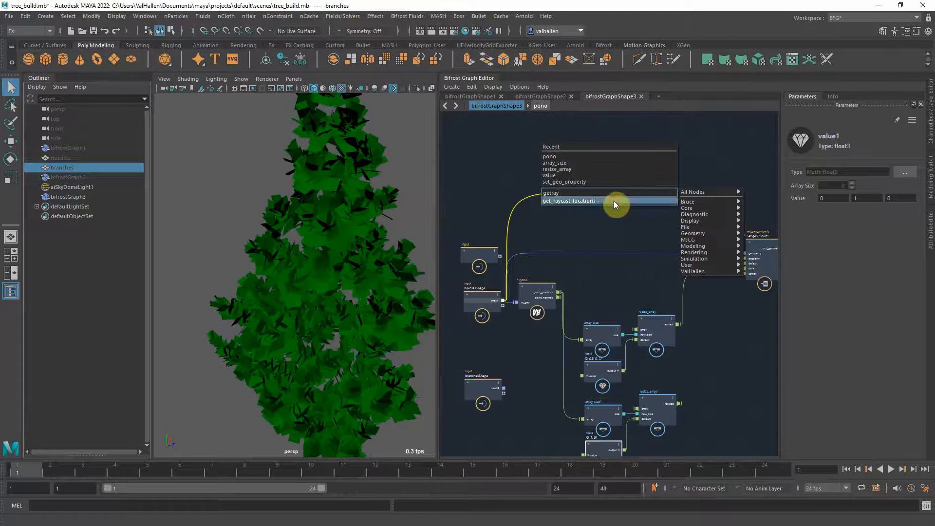
Step: Create get_raycast_locations and connect its geometry, positions and directions inputs
click(569, 200)
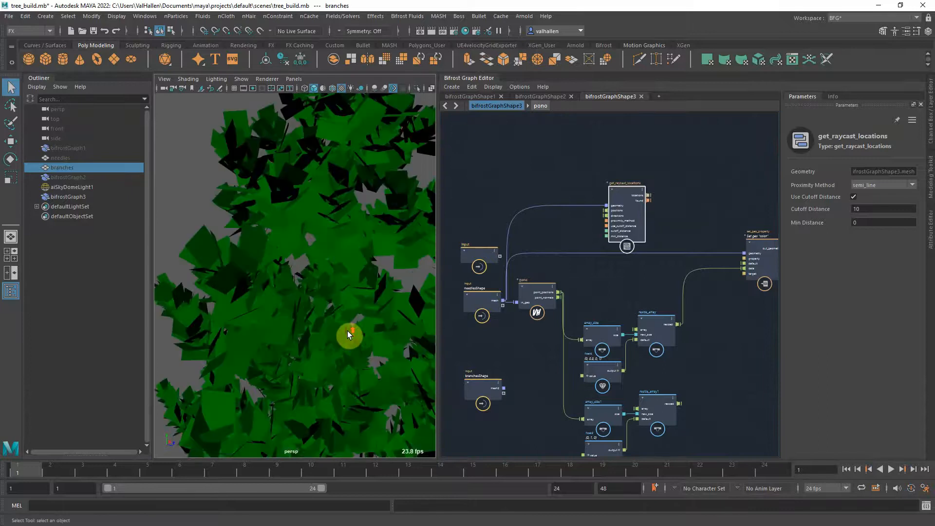
drag(349, 335, 385, 335)
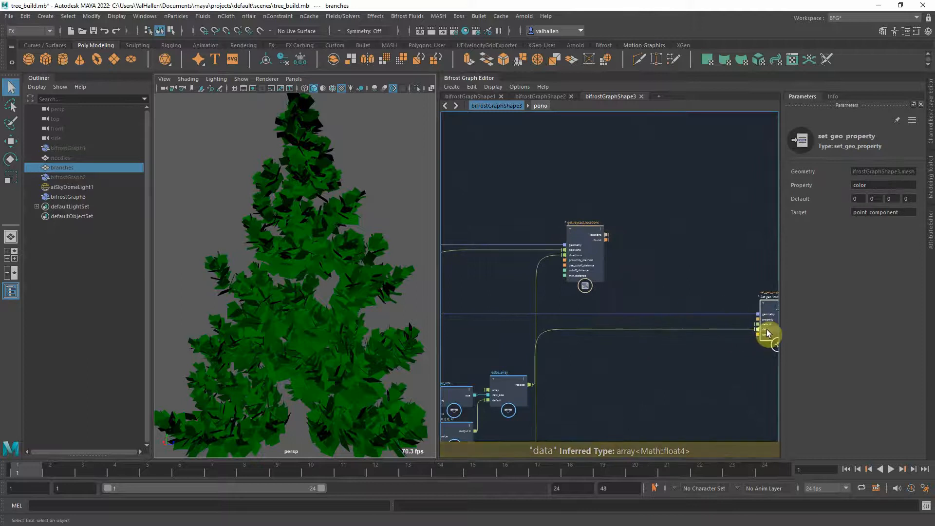
click(584, 233)
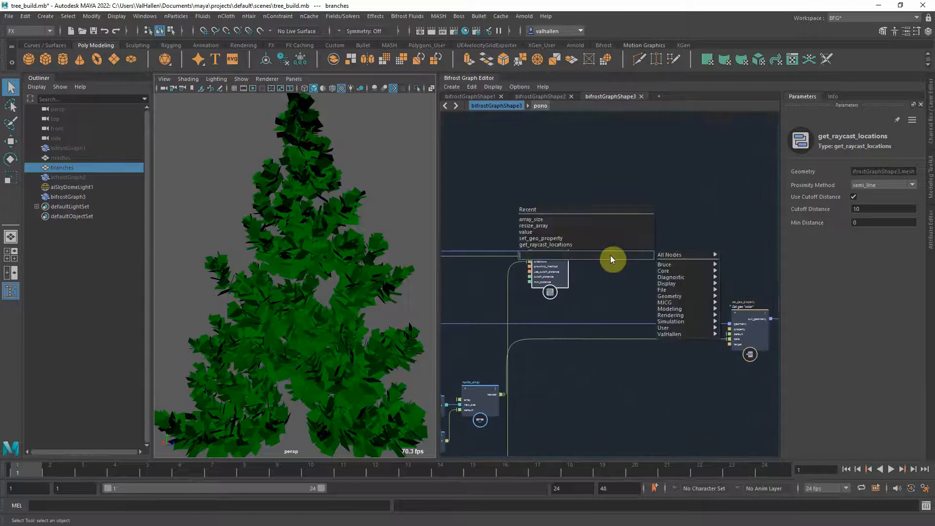
Step: Add sample_property reading point_position at the raycast locations using the interpolated method
text(sample_proper)
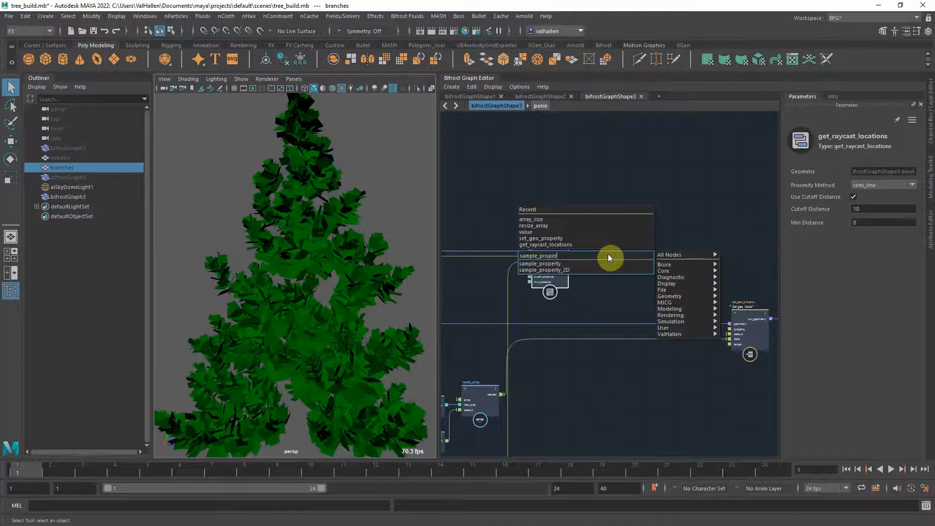
click(540, 263)
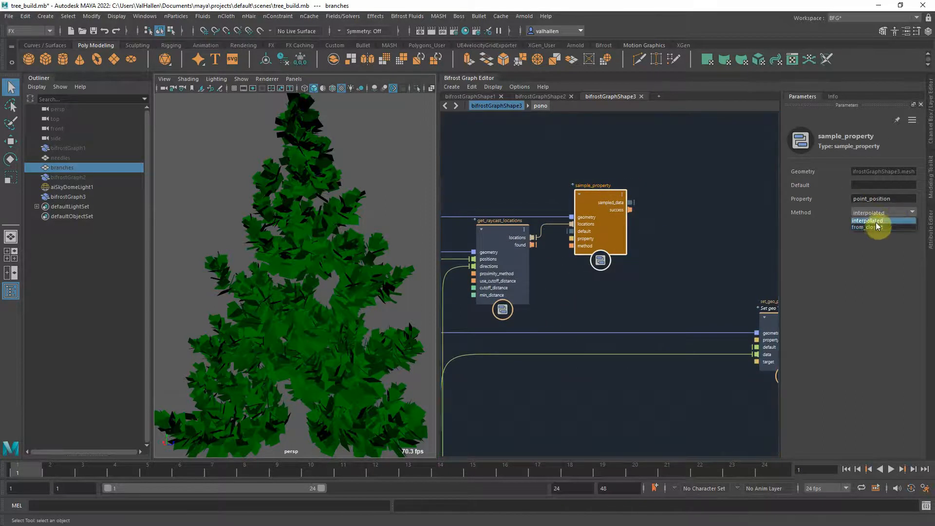
click(867, 220)
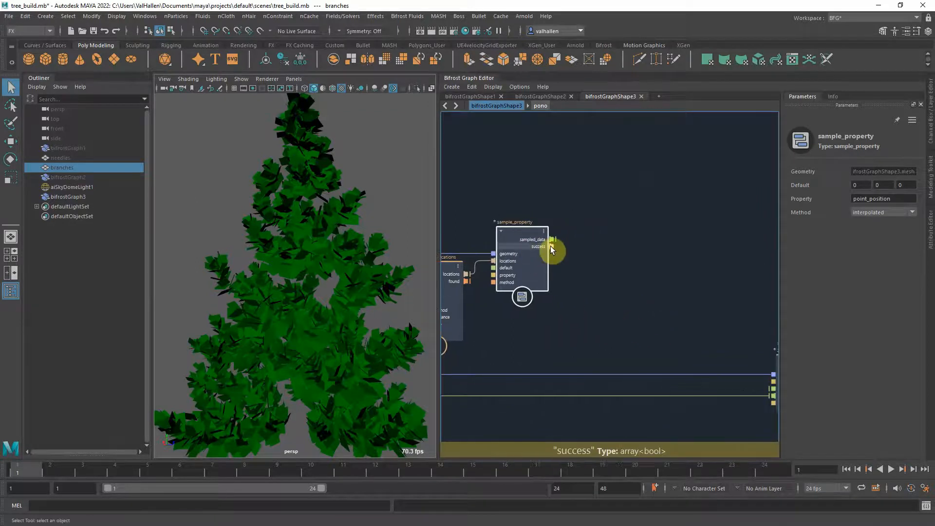
Step: Create find_all_in_array taking sample_property's success array as input
text(finda)
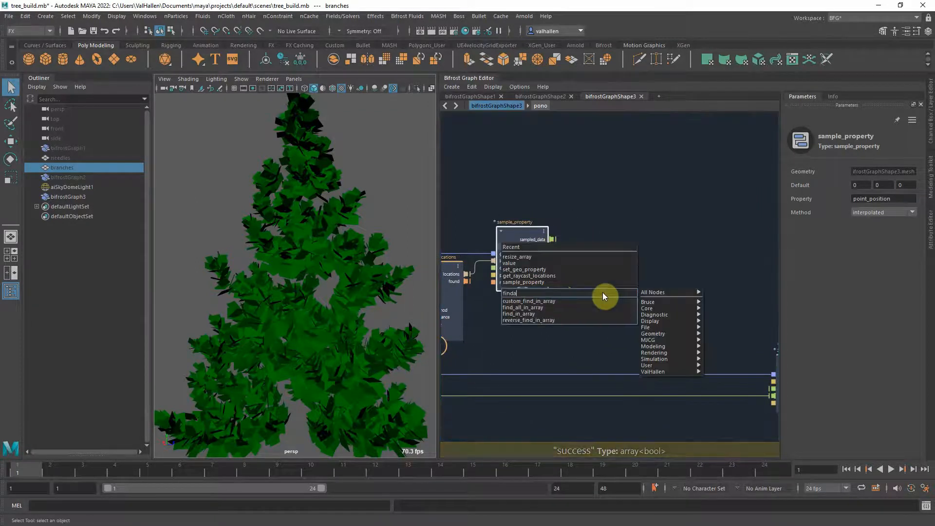
click(529, 308)
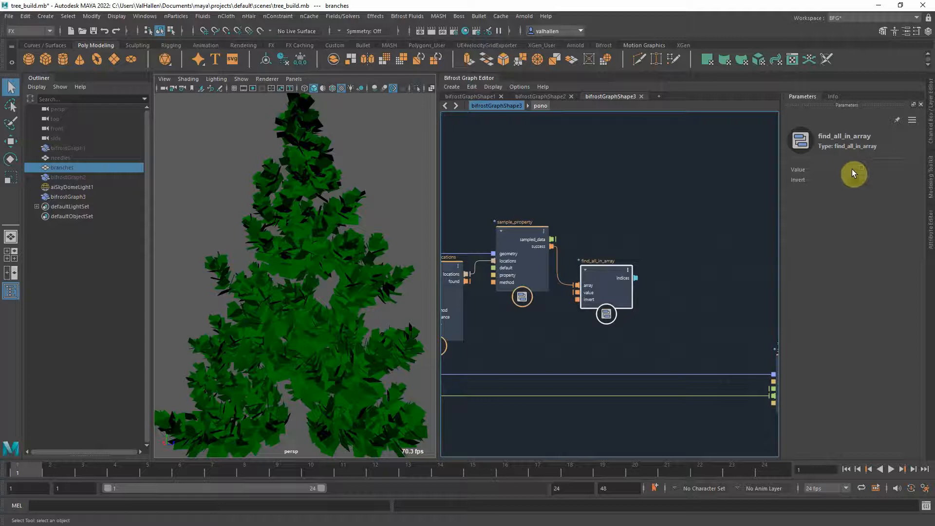
mouse_move(636, 255)
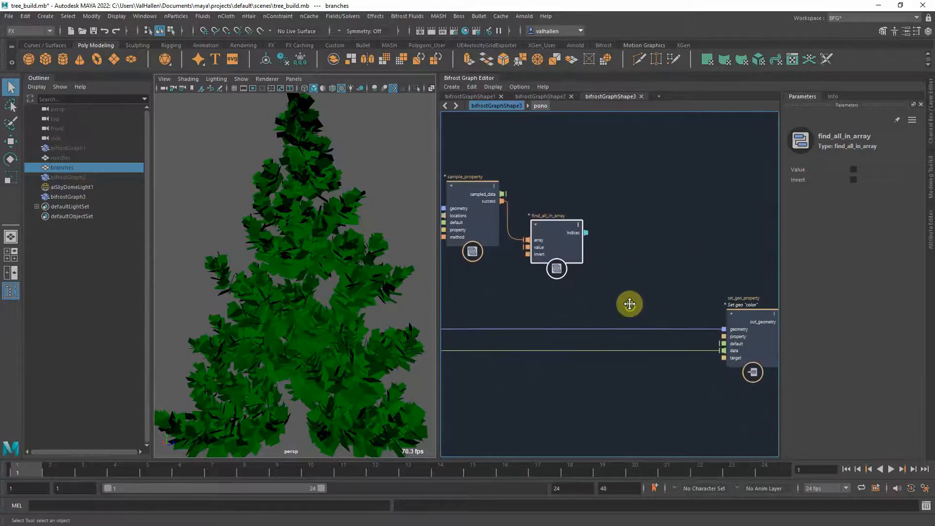
Step: Add set_in_array writing white into color and set raycast Min Distance to 0.001
text(setin)
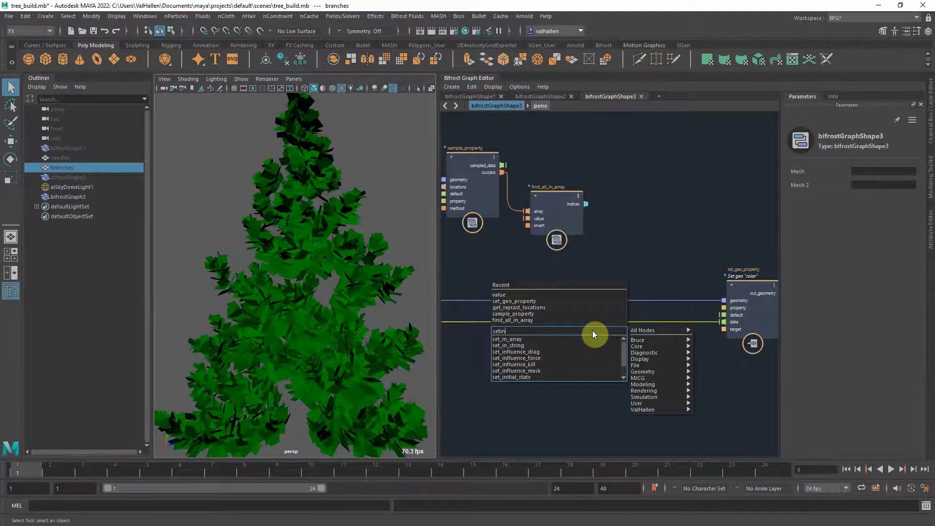
click(507, 339)
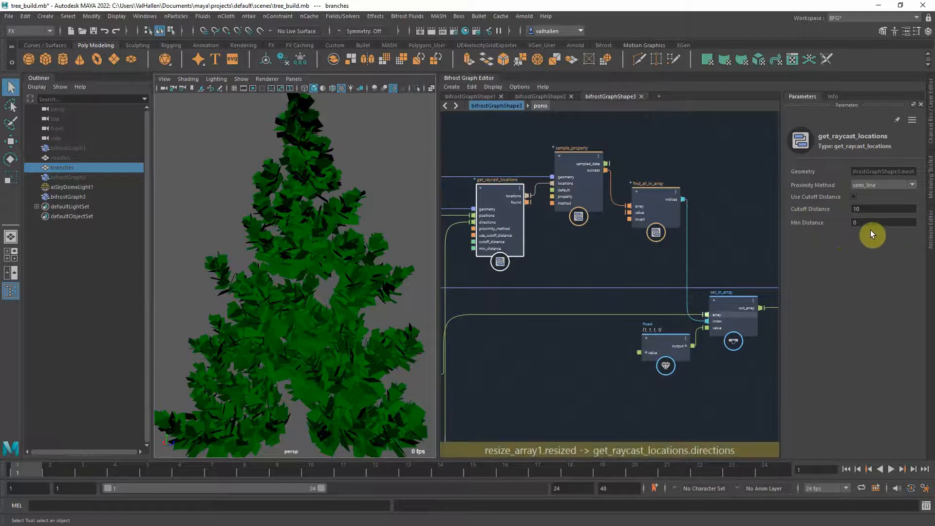
click(883, 223)
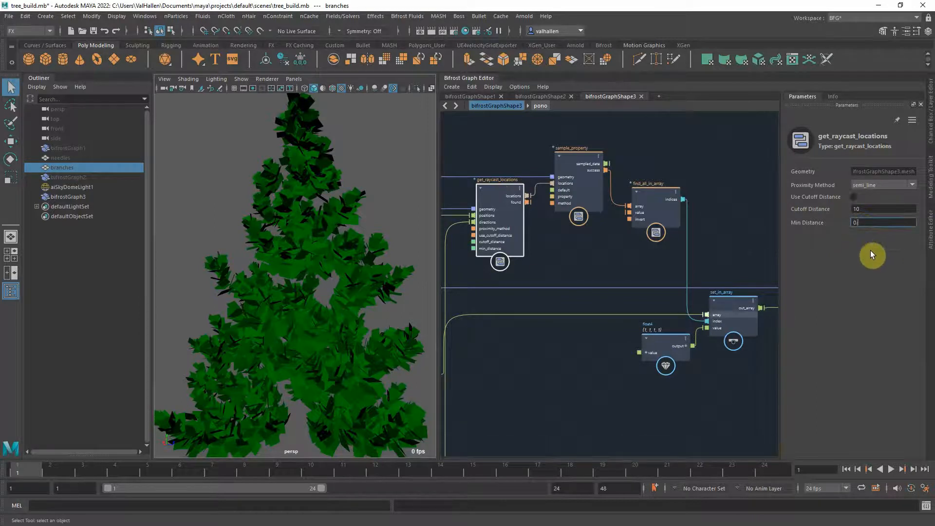
text(0.001)
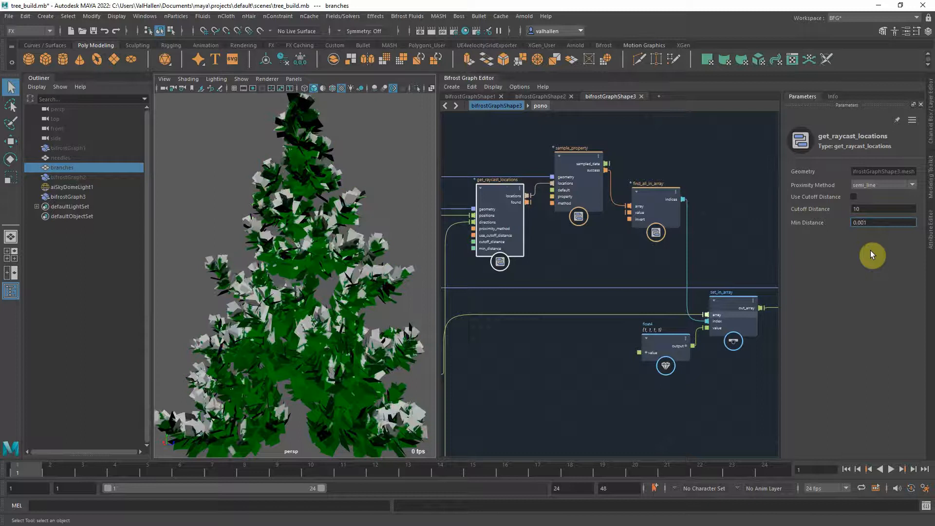
mouse_move(340, 277)
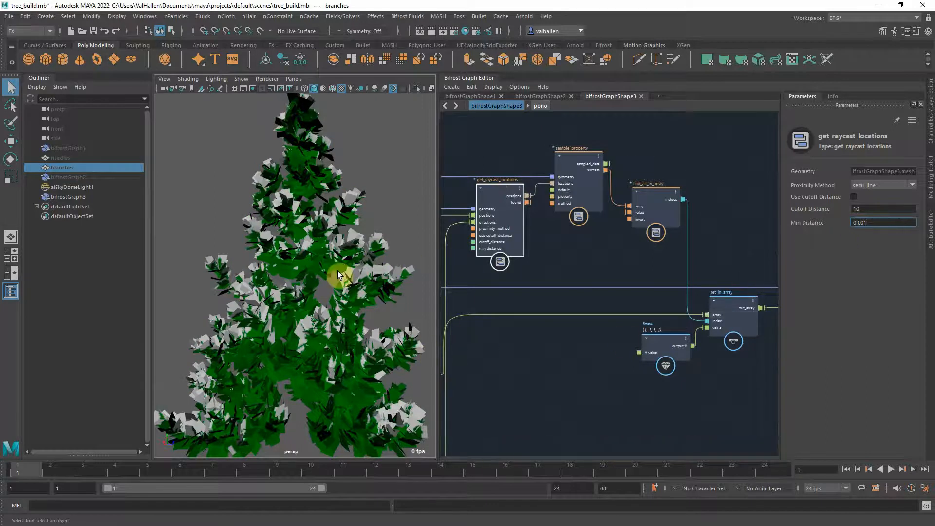
drag(340, 274, 348, 301)
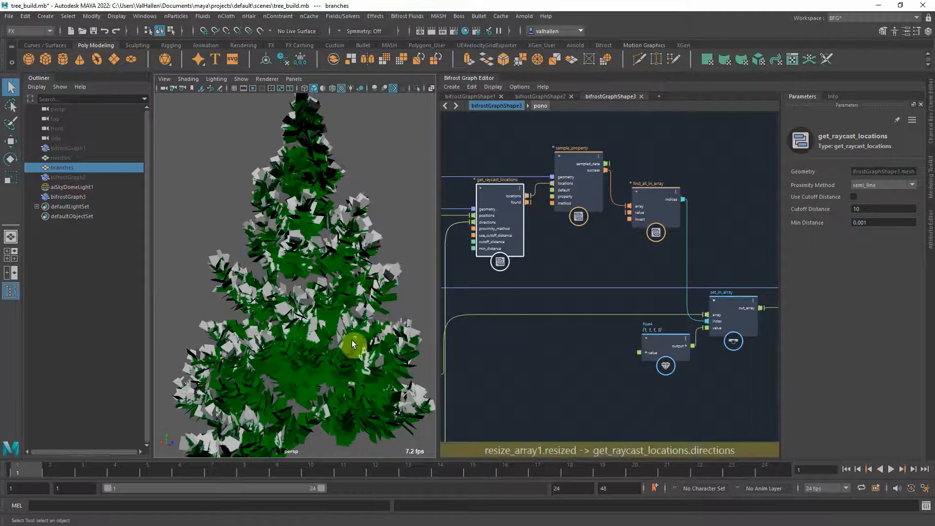
mouse_move(267, 350)
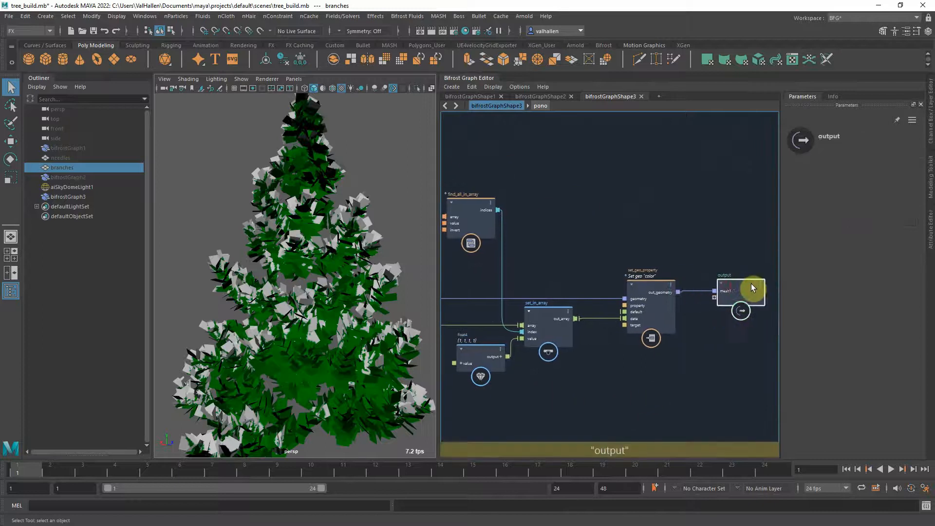
click(670, 290)
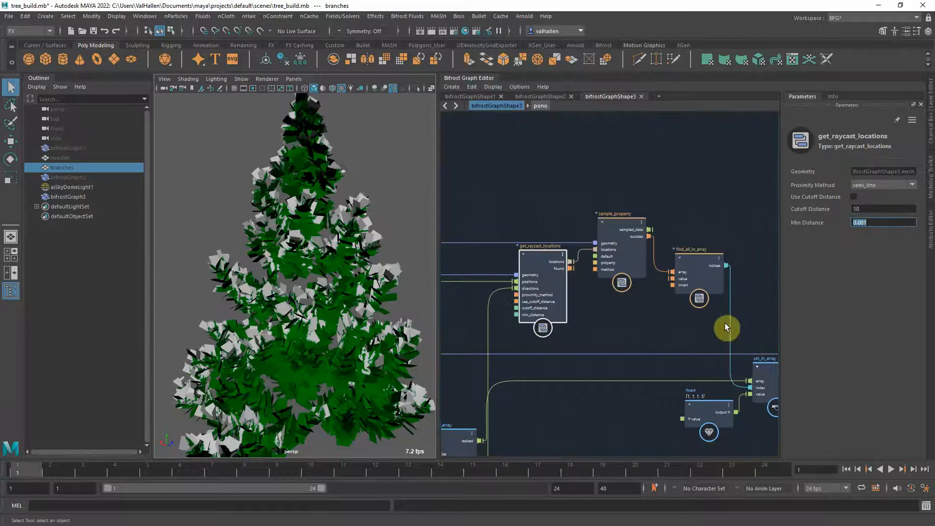
Step: Check Use Cutoff Distance on get_raycast_locations and enter 10 as the cutoff
text(0)
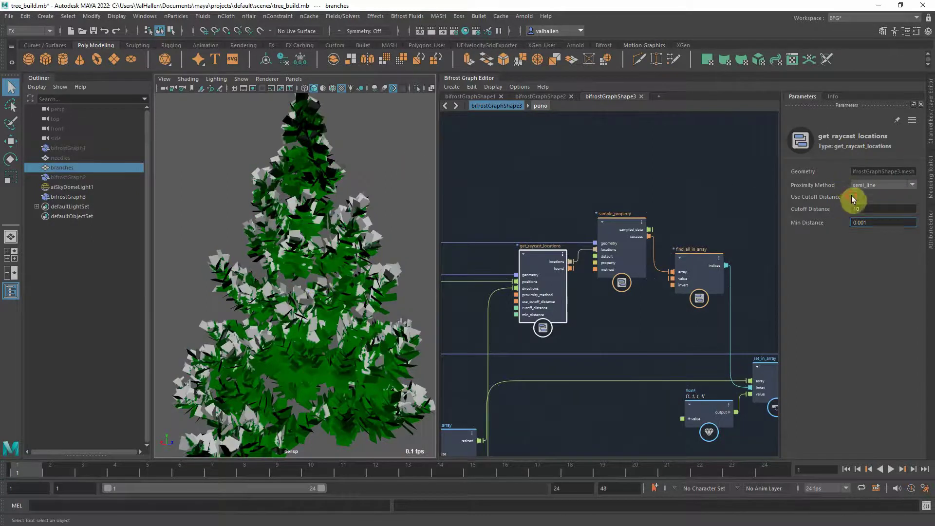
click(853, 197)
text(0.5)
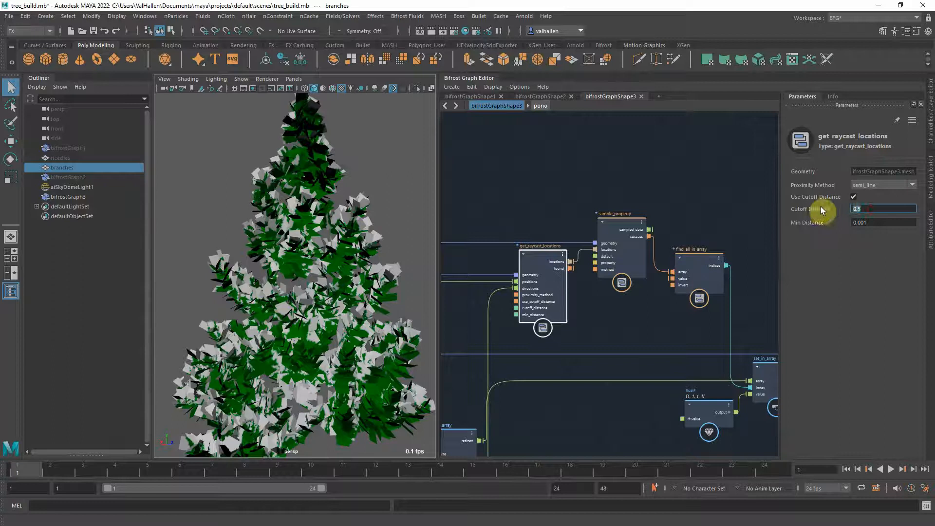
text(10)
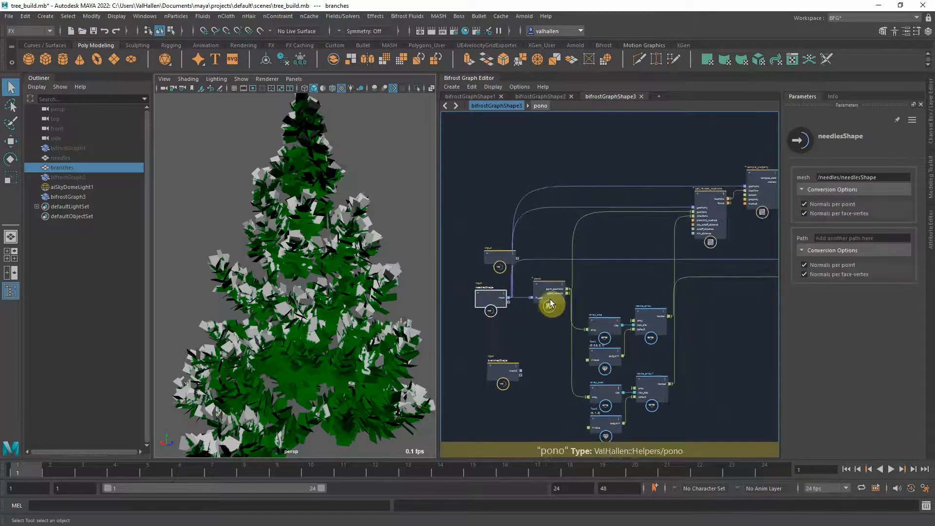
click(550, 304)
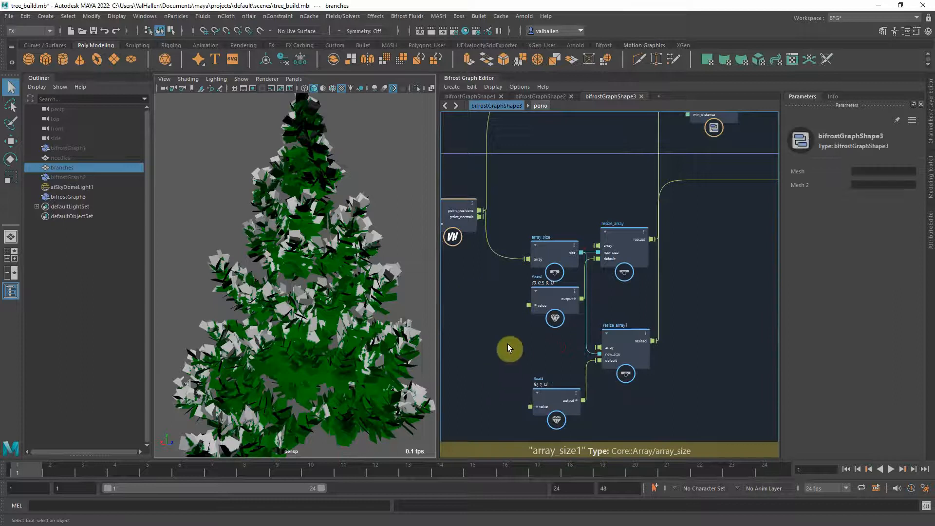
click(636, 331)
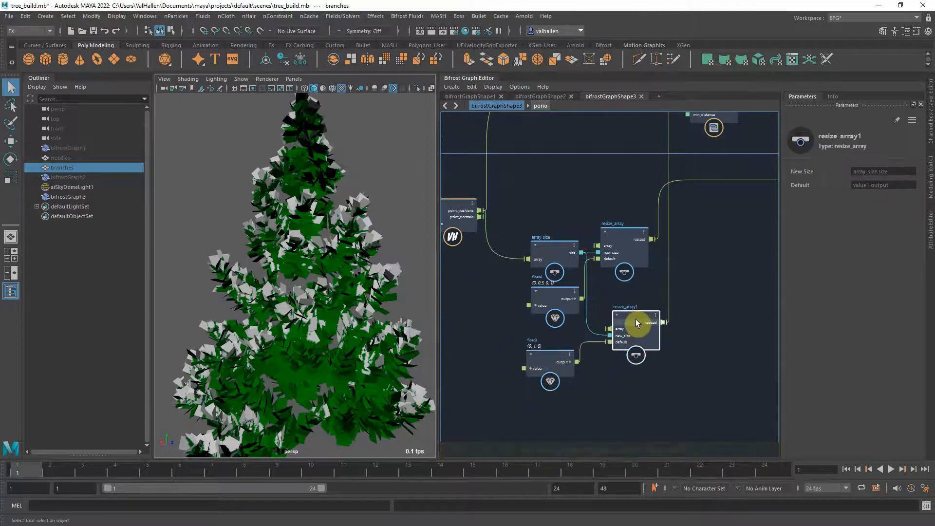
click(554, 345)
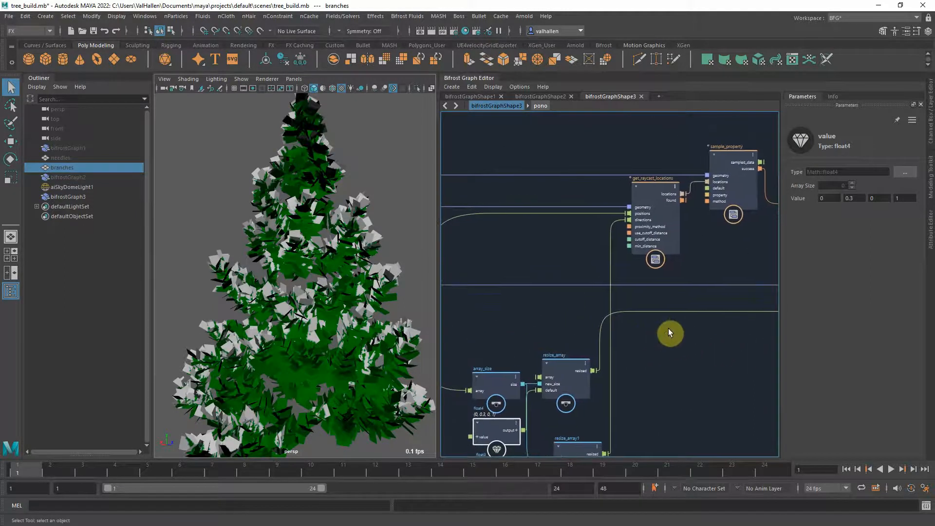
drag(670, 332, 568, 329)
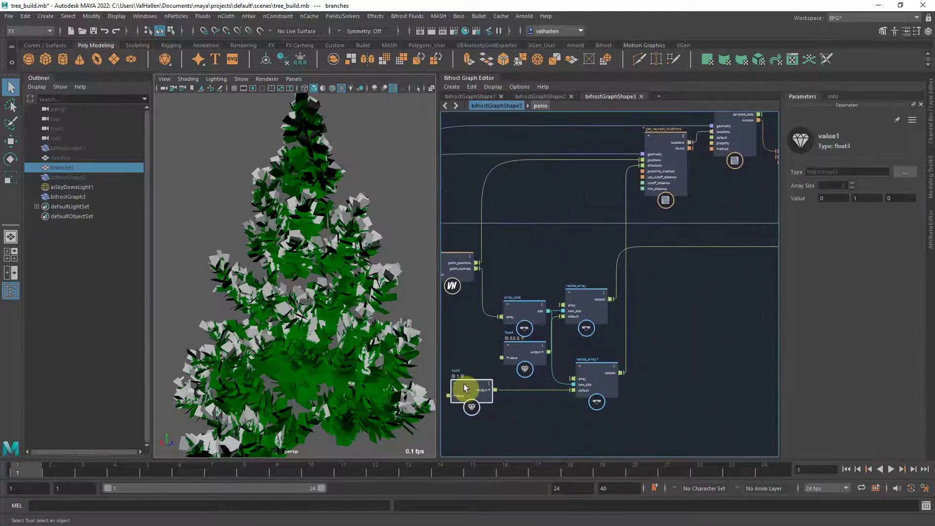
drag(465, 388, 656, 312)
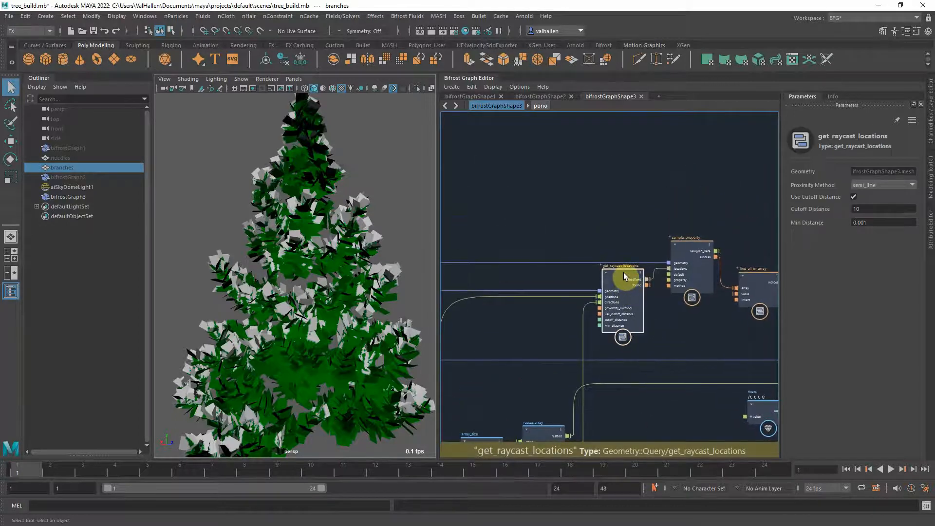
mouse_move(597, 292)
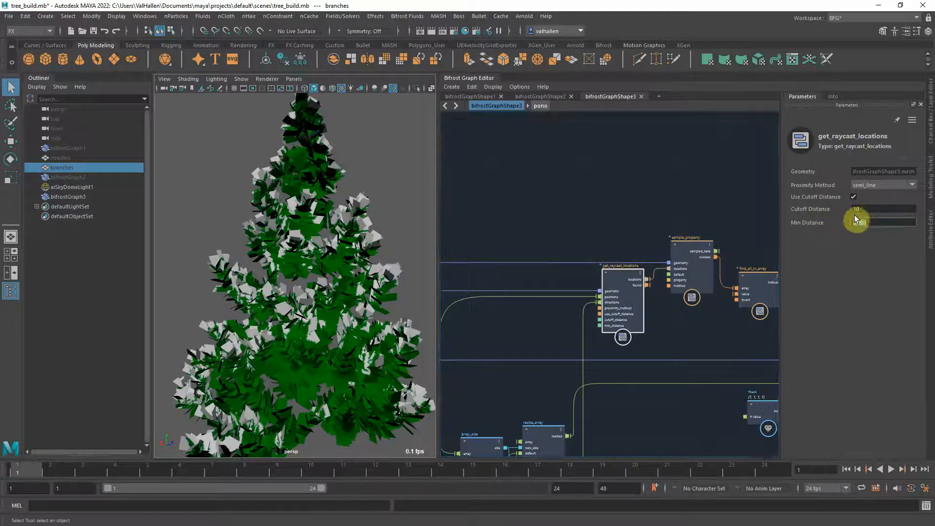
click(883, 222)
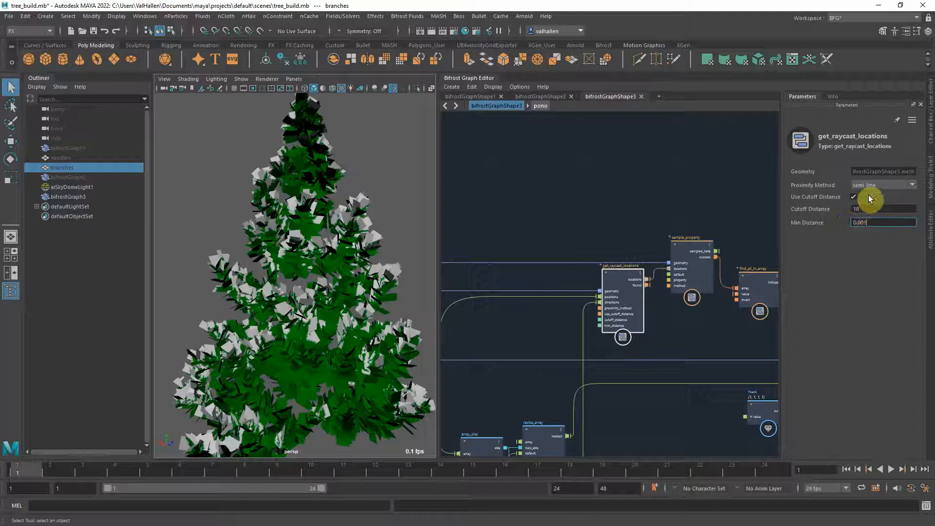
text(0.005)
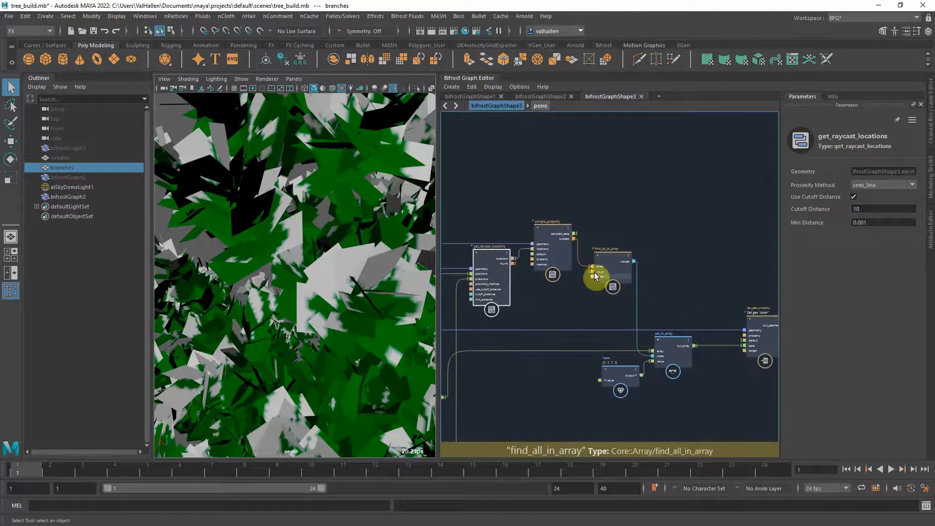
mouse_move(631, 262)
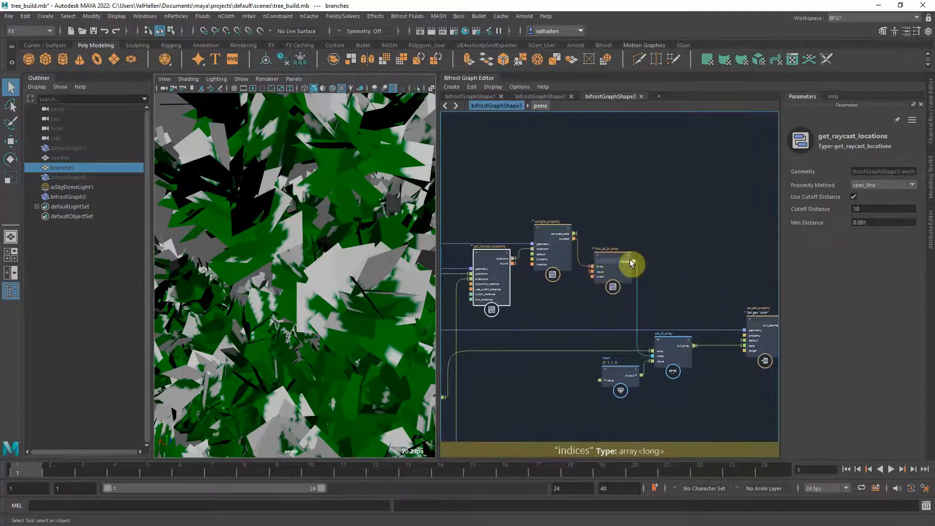
click(612, 265)
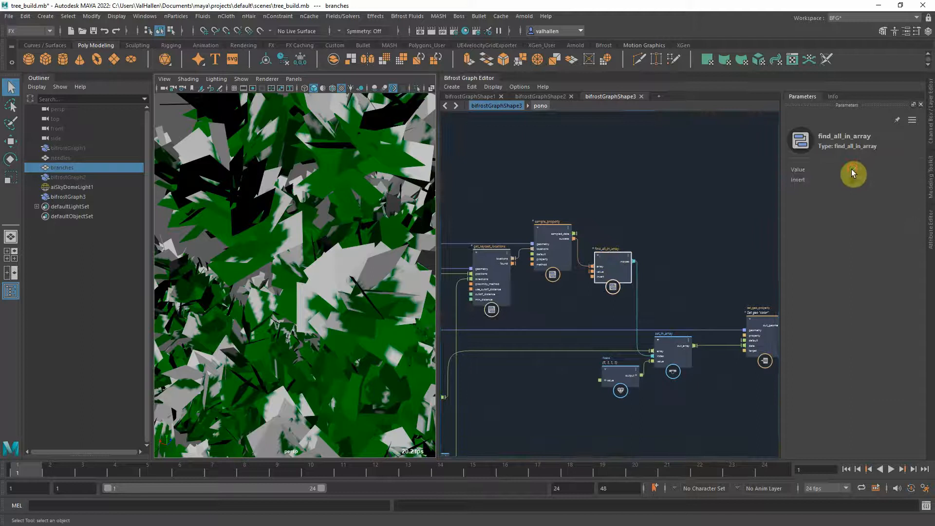
click(853, 169)
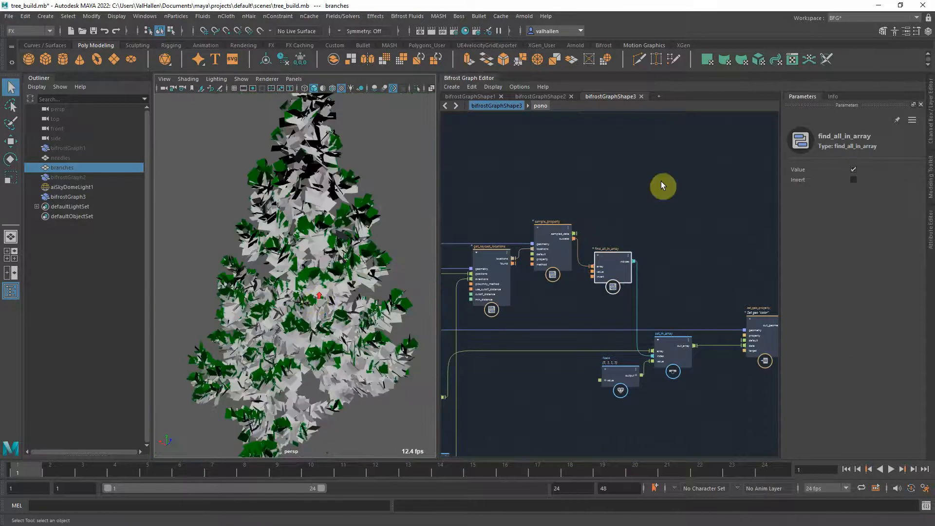
click(853, 169)
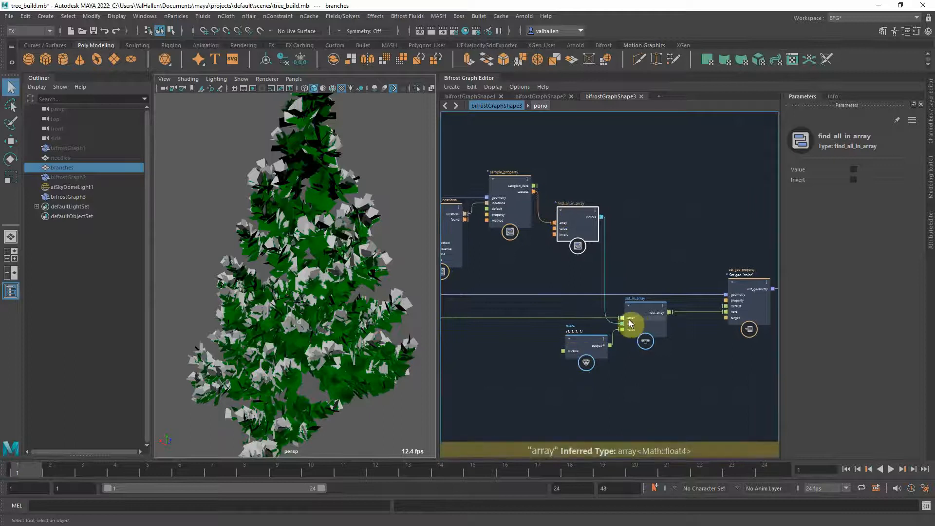
drag(629, 322, 723, 326)
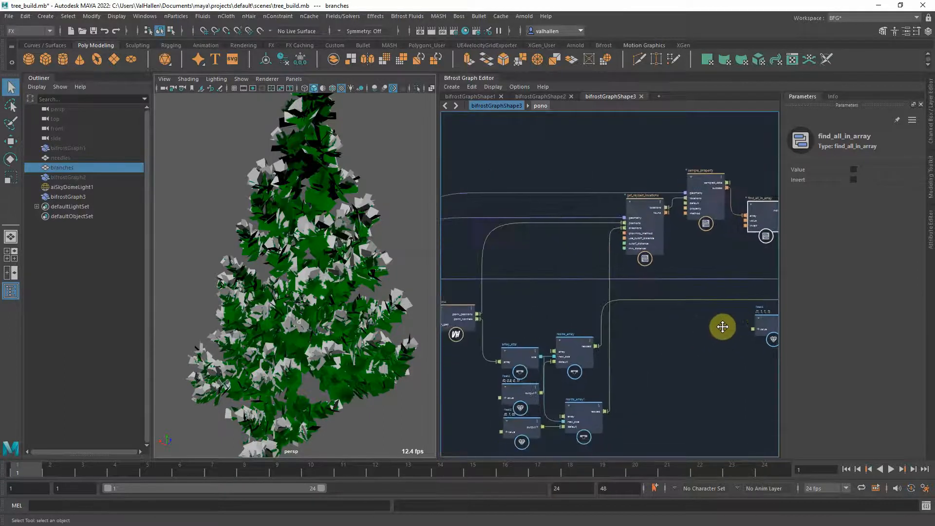
drag(723, 327, 600, 346)
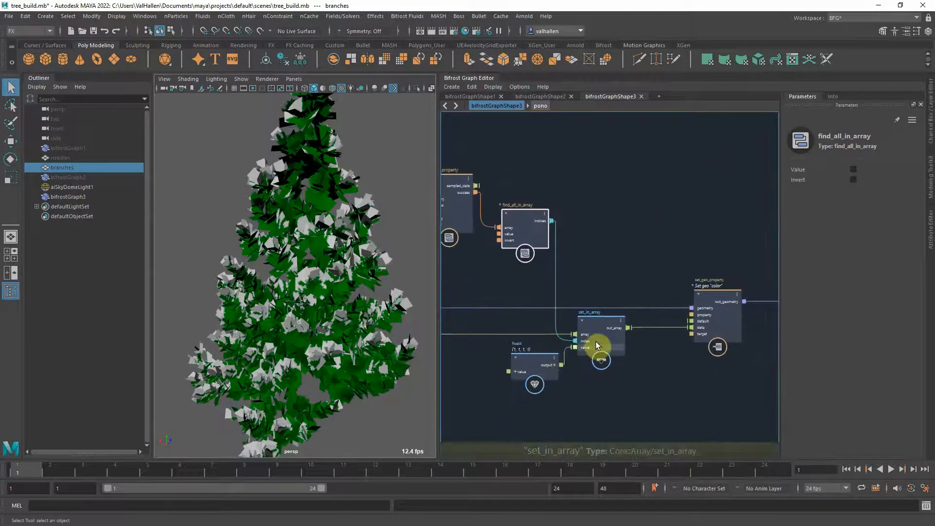